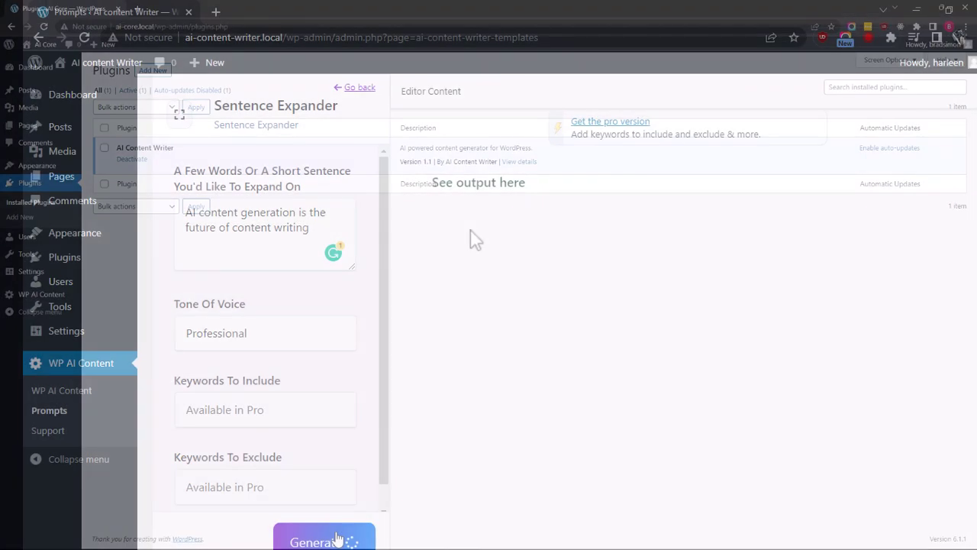
# Step: Return to WP AI Content's prompt templates and reopen the Sentence Expander template
pyautogui.click(324, 540)
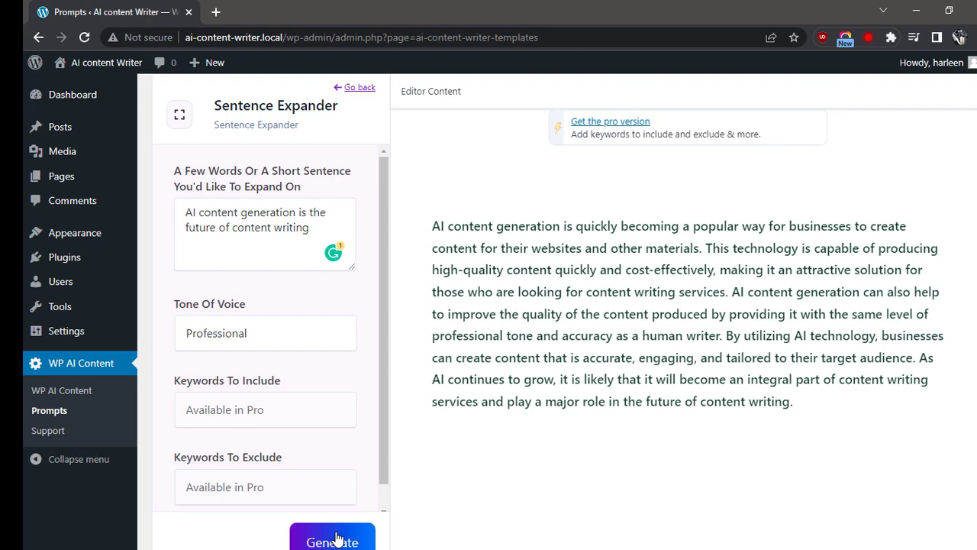
pyautogui.moveTo(437, 273)
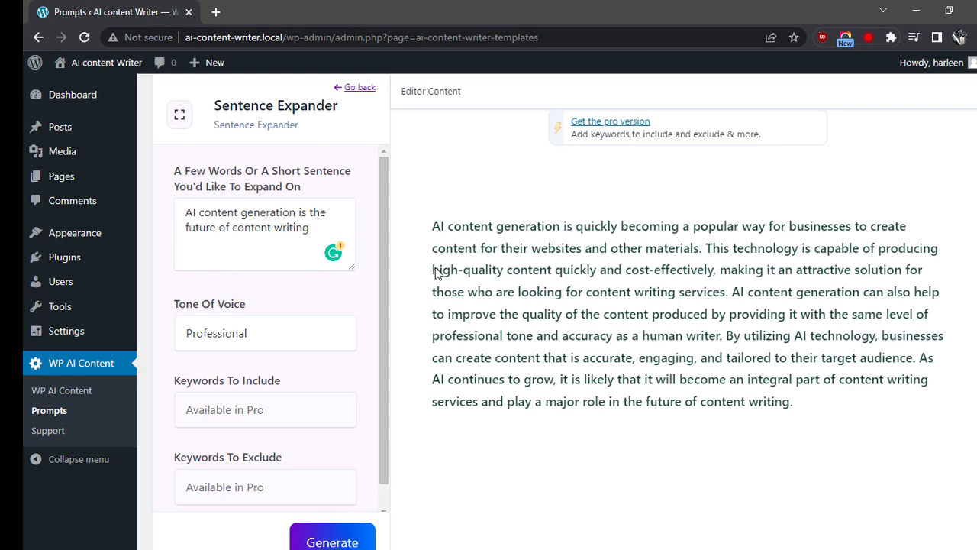
pyautogui.click(64, 257)
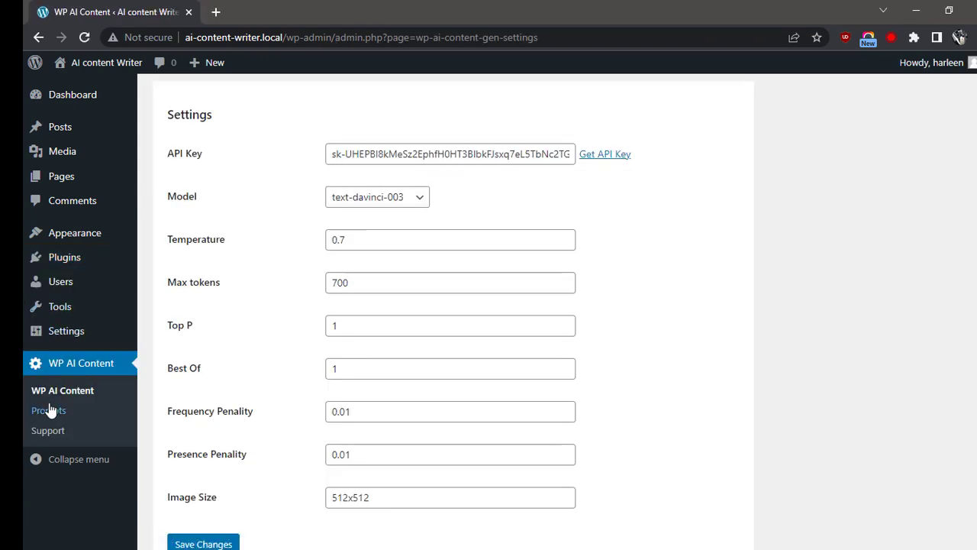
pyautogui.click(49, 410)
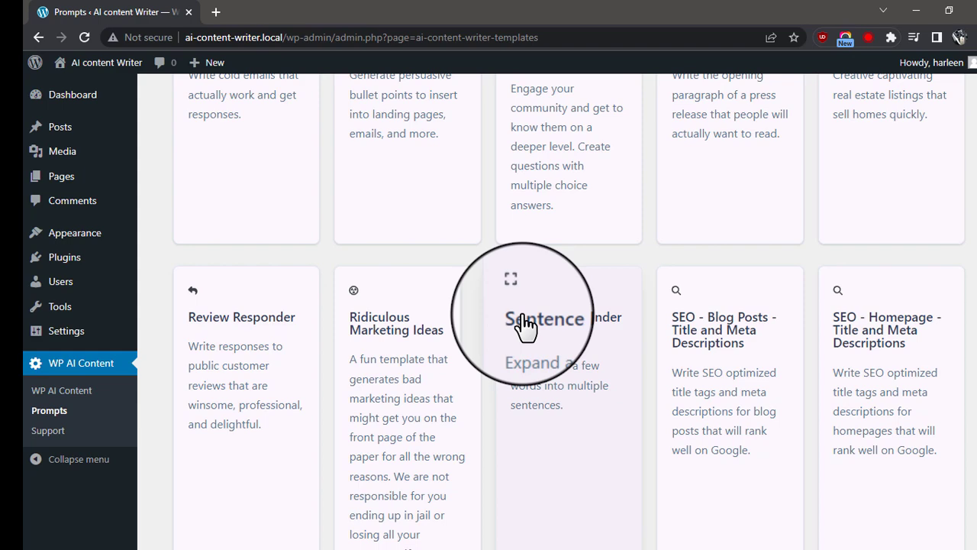
pyautogui.click(543, 318)
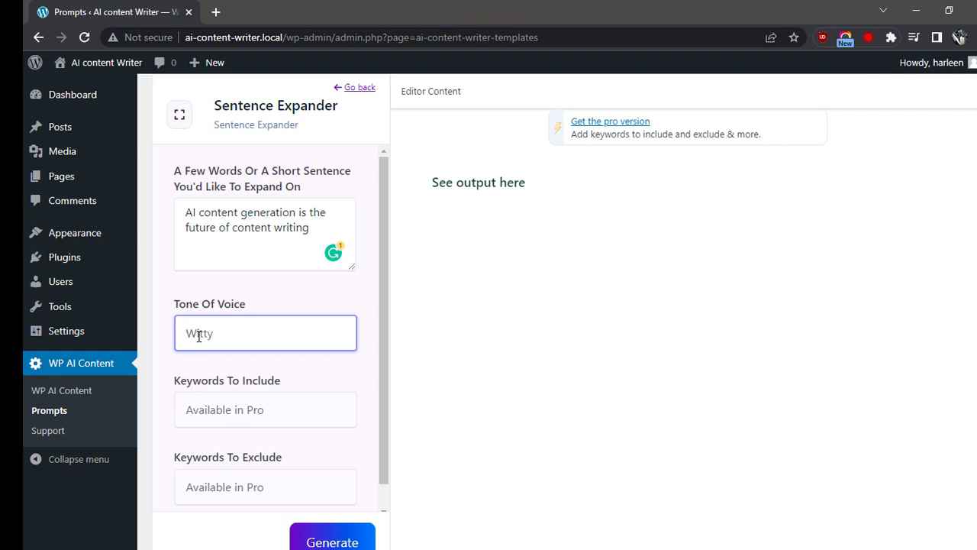
# Step: Set the tone of voice to Professional and generate the expanded paragraph
pyautogui.write('Professional')
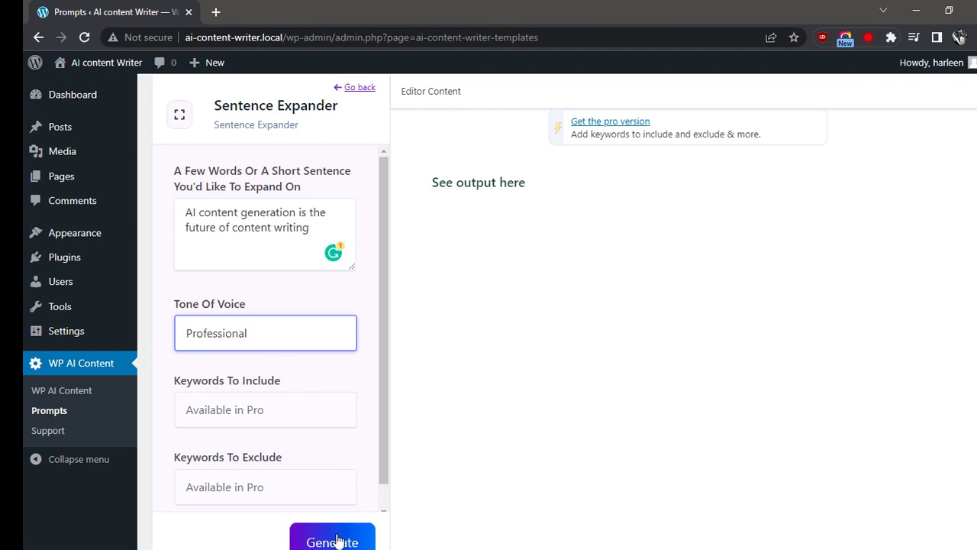
pyautogui.click(332, 538)
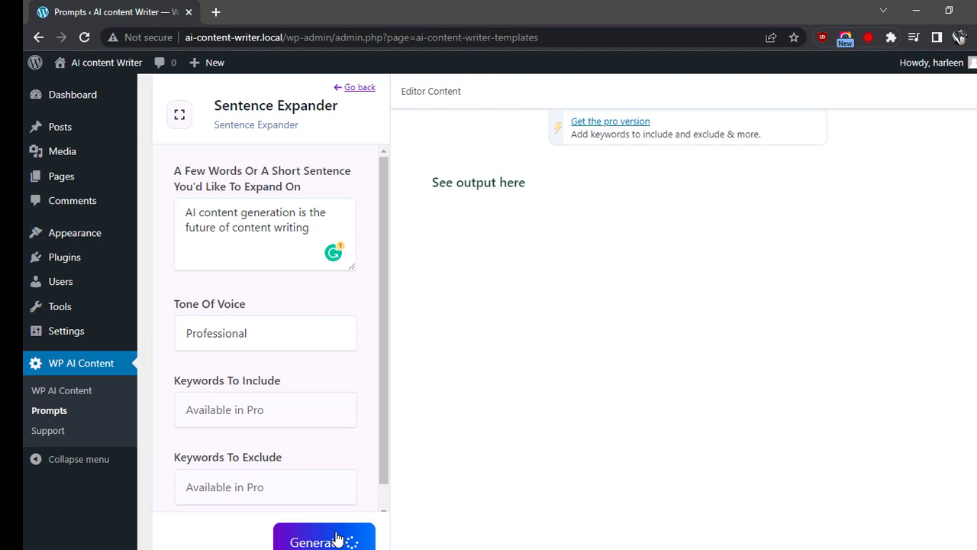
# Step: Regenerate the professional-toned paragraph about AI content generation in the Editor Content pane
pyautogui.click(324, 542)
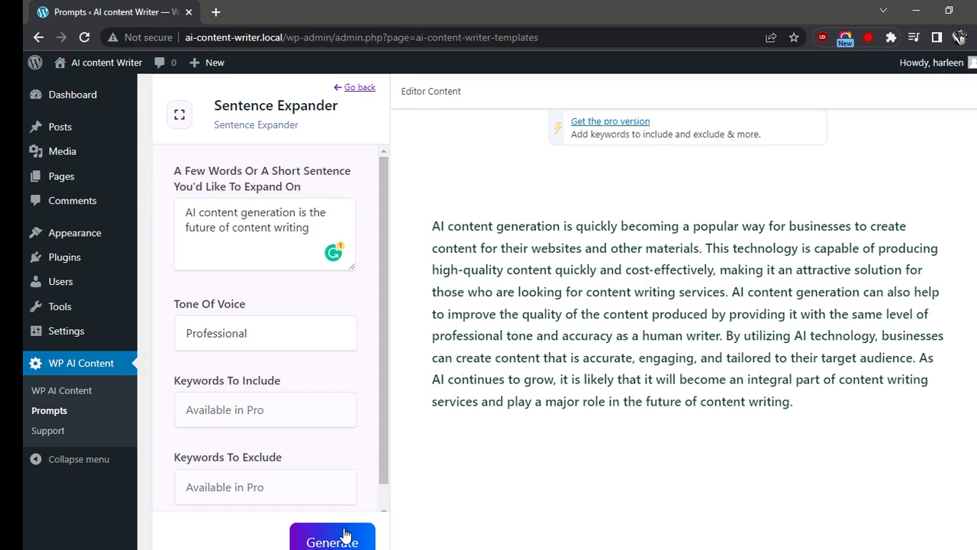
pyautogui.click(332, 537)
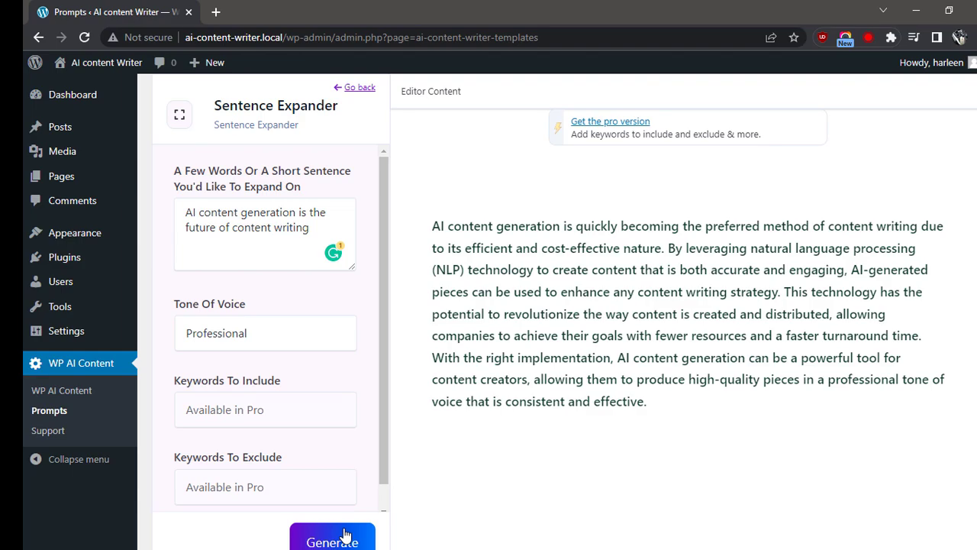